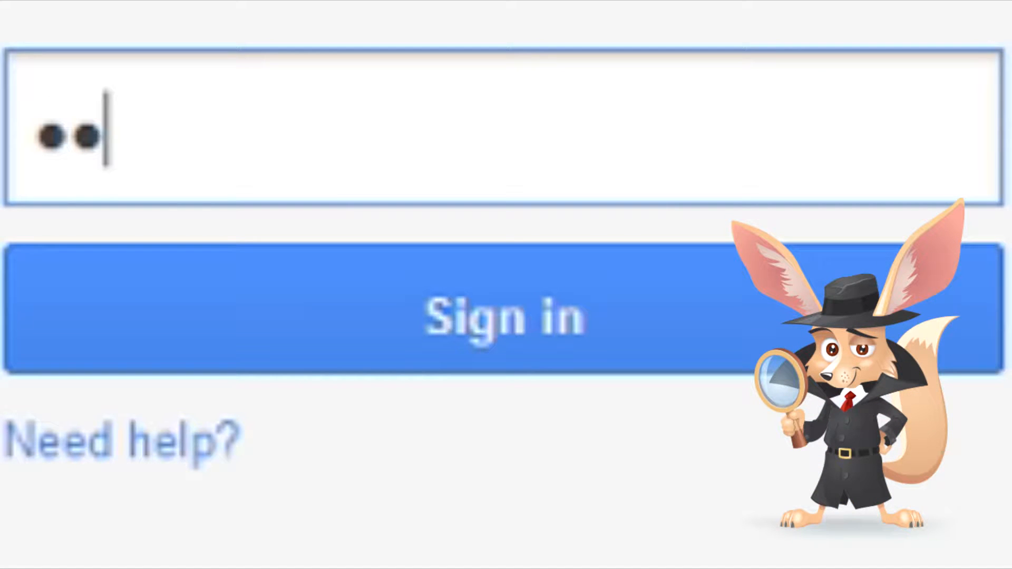
Sign in to passwords.google.com and scroll down to the Saved passwords list
{"action": "type", "text": "**"}
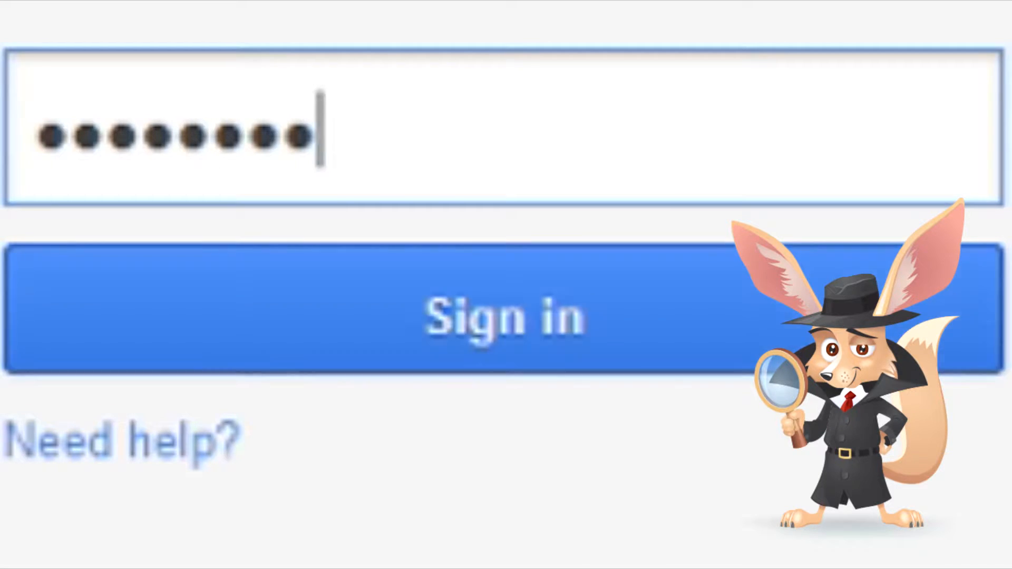
{"action": "left_click", "coordinate": [505, 316]}
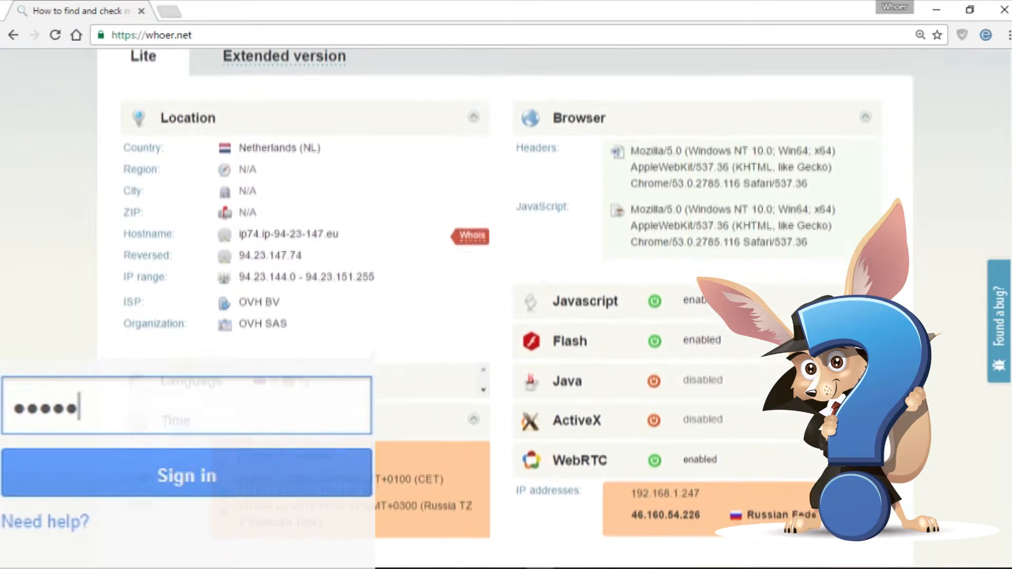
{"action": "scroll", "scroll_direction": "down", "scroll_amount": 3}
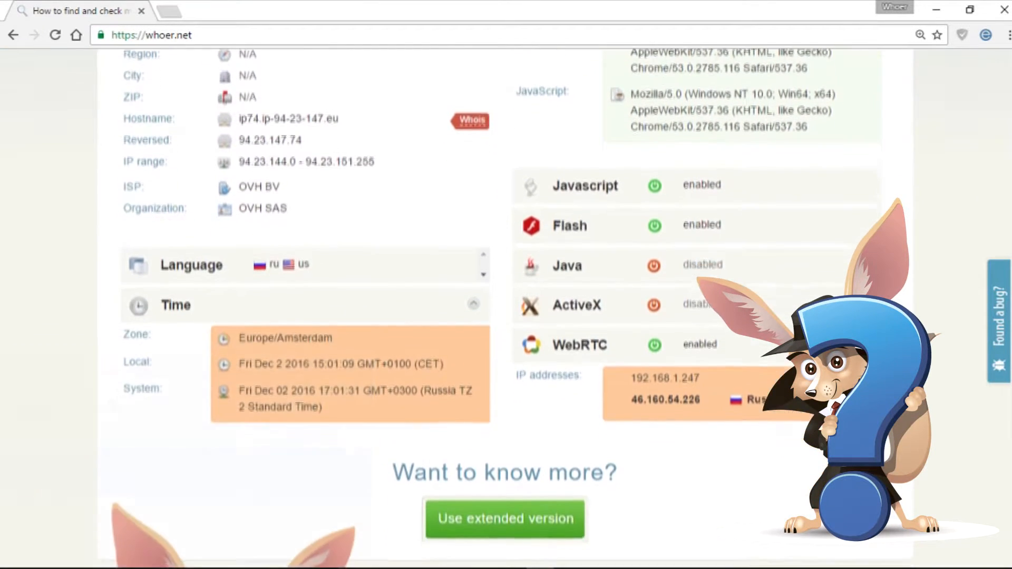
{"action": "scroll", "scroll_direction": "down", "scroll_amount": 3}
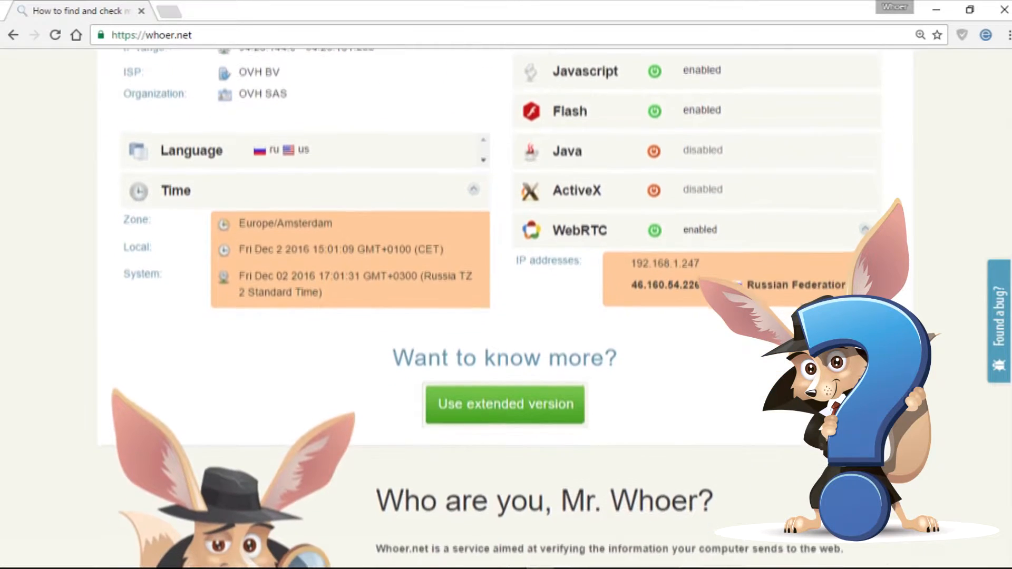
{"action": "scroll", "scroll_direction": "down", "scroll_amount": 3}
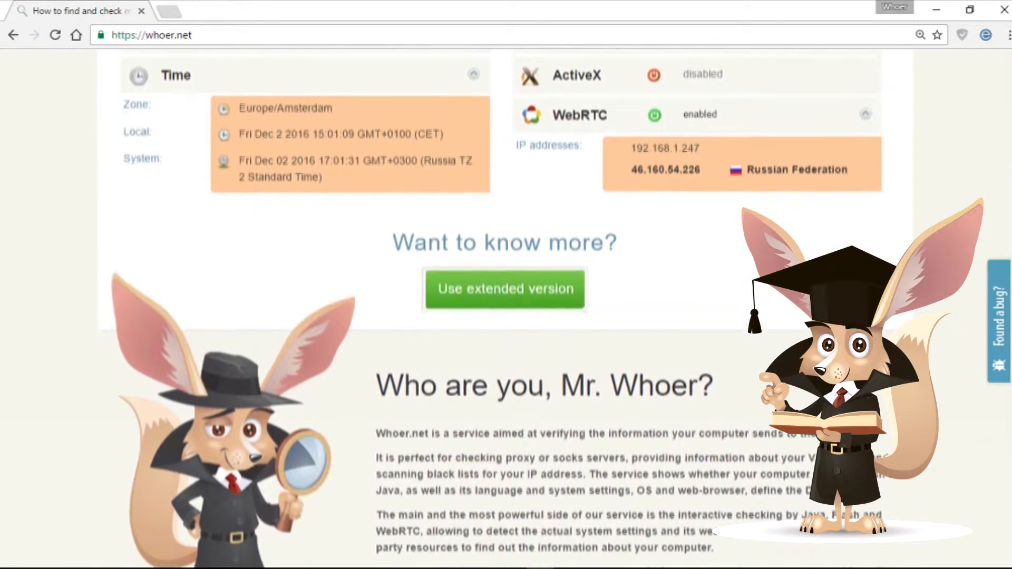
{"action": "scroll", "scroll_direction": "down", "scroll_amount": 3}
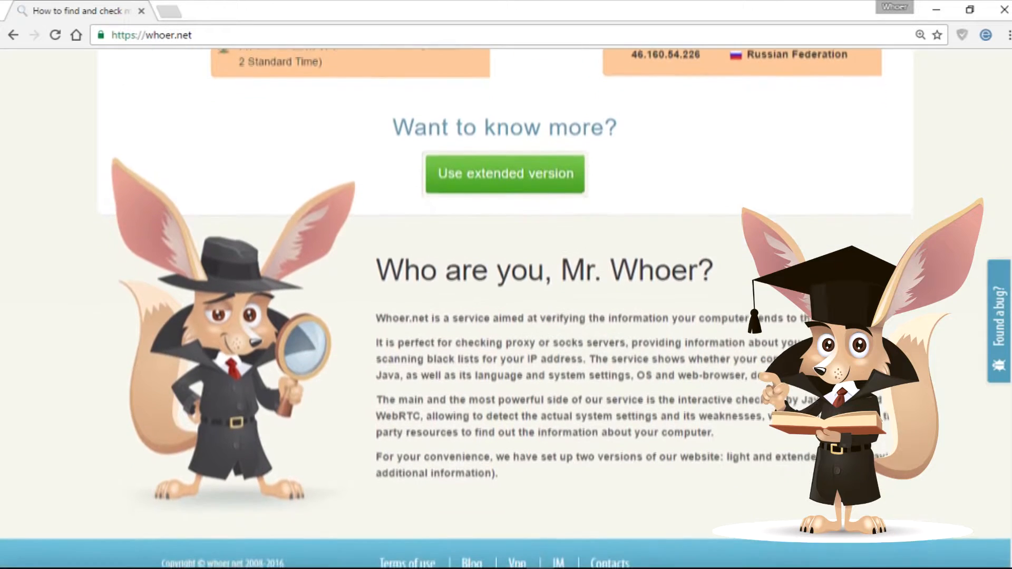
{"action": "scroll", "scroll_direction": "down", "scroll_amount": 3}
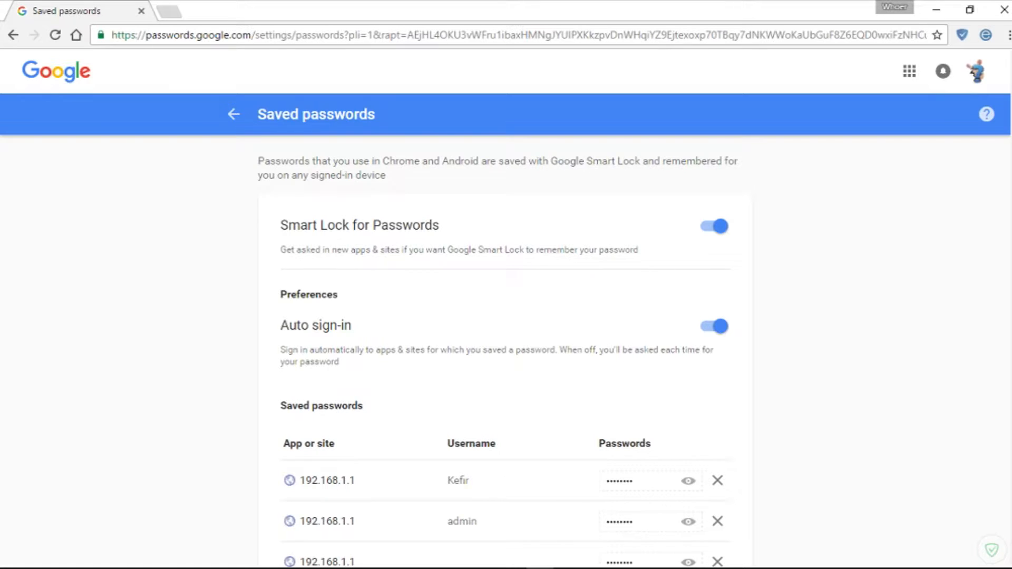
{"action": "scroll", "scroll_direction": "down", "scroll_amount": 3}
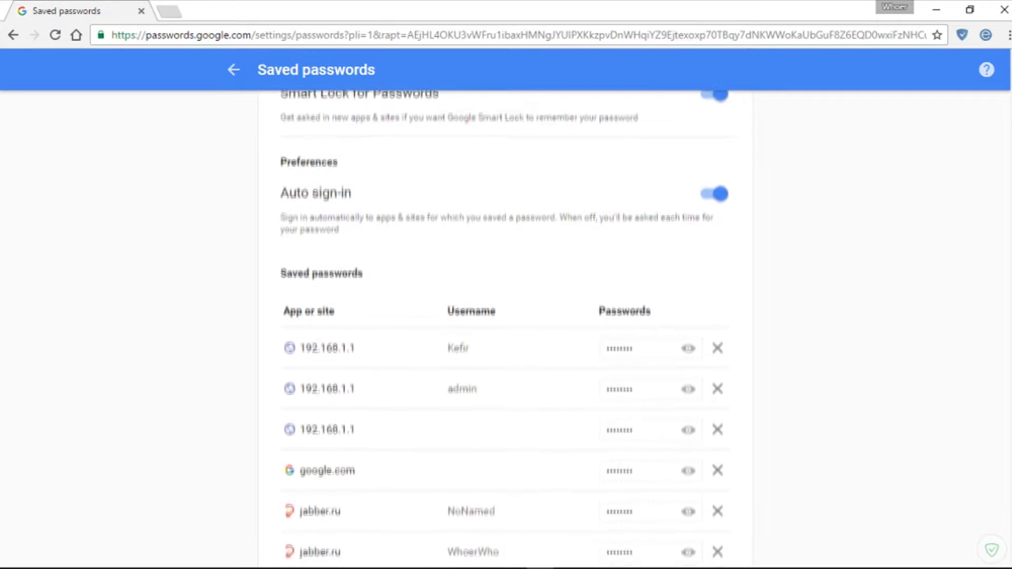
{"action": "scroll", "scroll_direction": "down", "scroll_amount": 3}
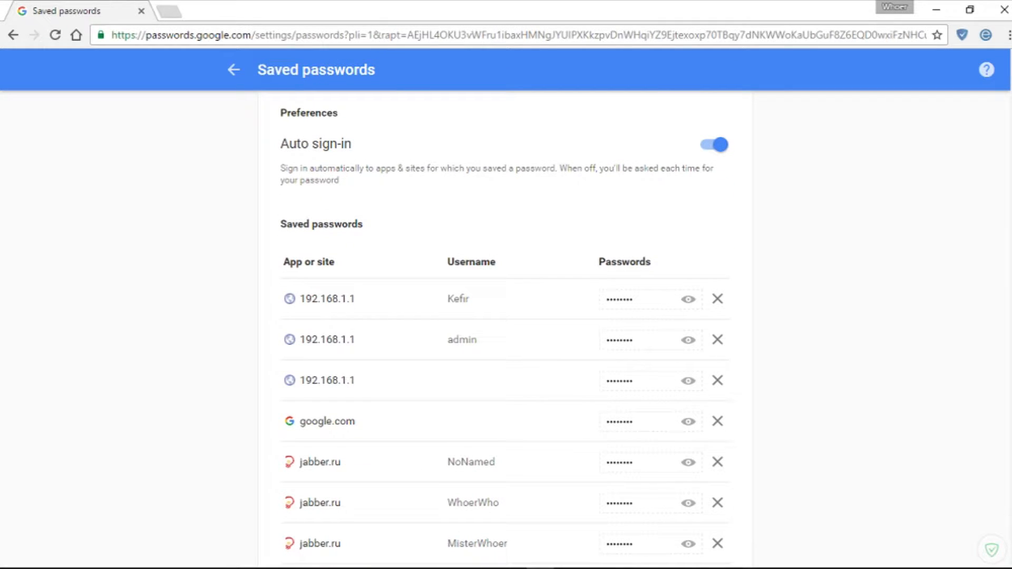
Reveal the first 192.168.1.1 saved password in plain text, then request the second entry's password
{"action": "left_click", "coordinate": [687, 300]}
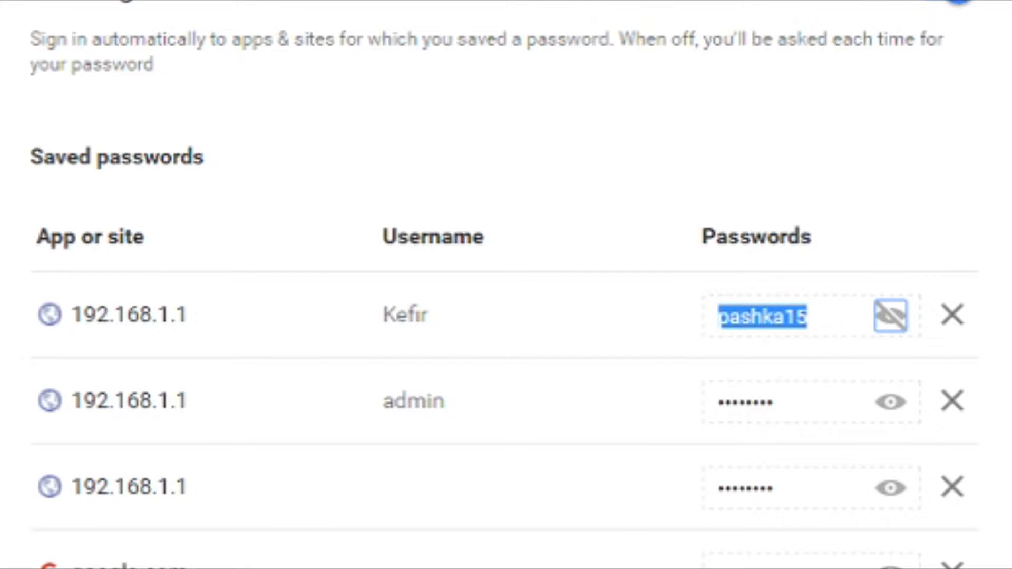
{"action": "left_click", "coordinate": [889, 405]}
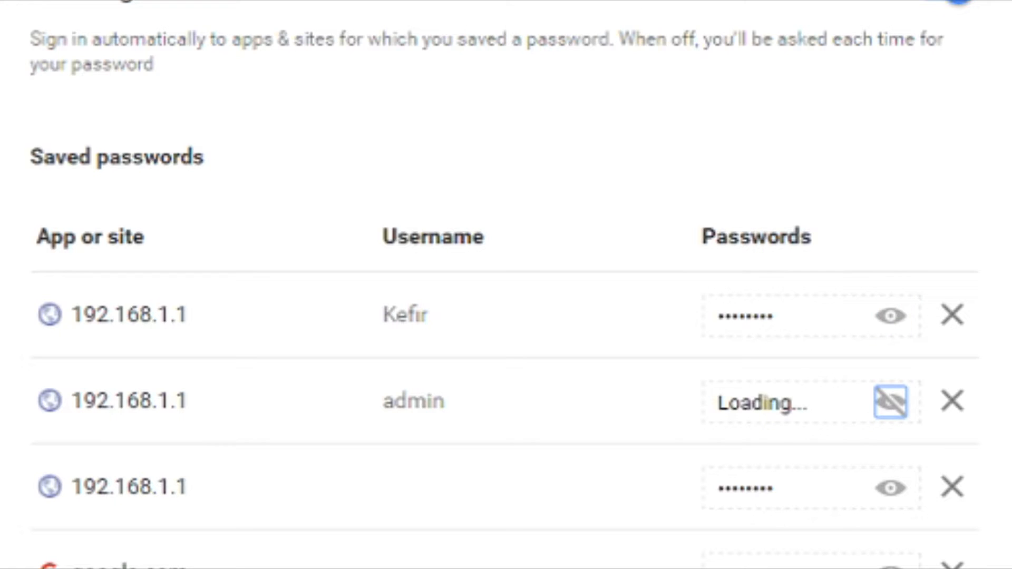
{"action": "left_click", "coordinate": [894, 407]}
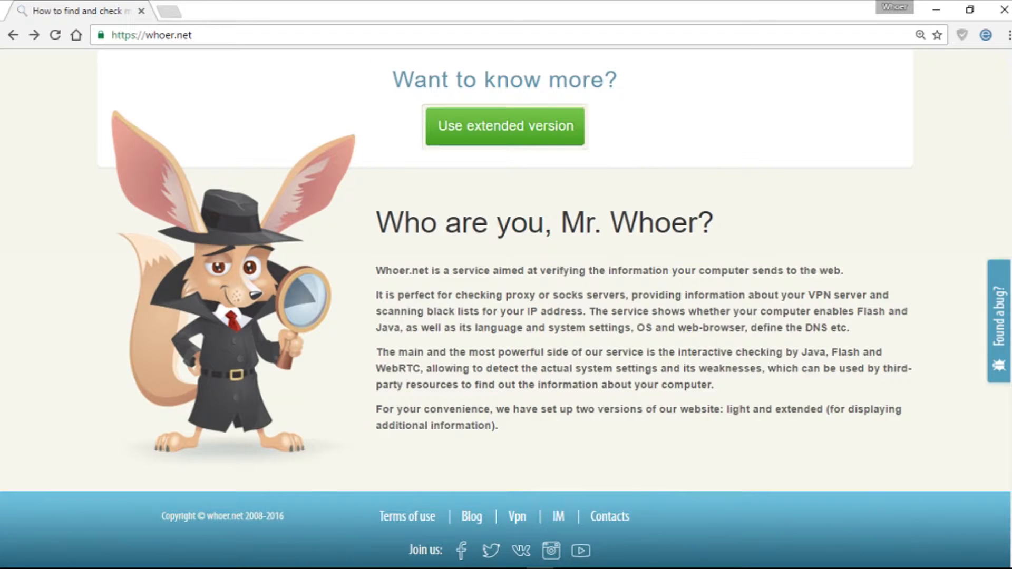
Go from whoer.net into Chrome Settings and reach Manage passwords under Passwords and forms
{"action": "left_click", "coordinate": [1008, 35]}
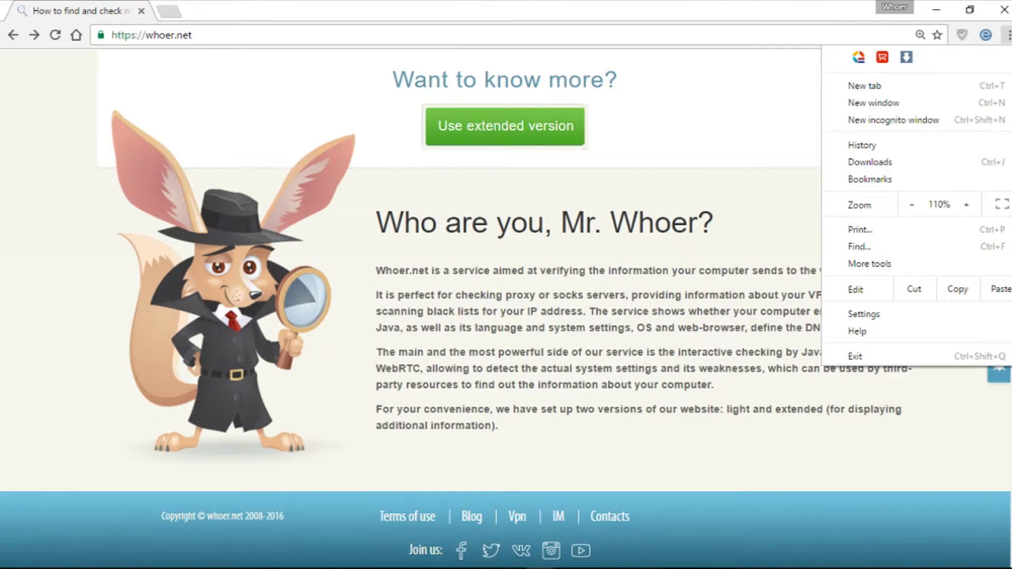
{"action": "mouse_move", "coordinate": [864, 314]}
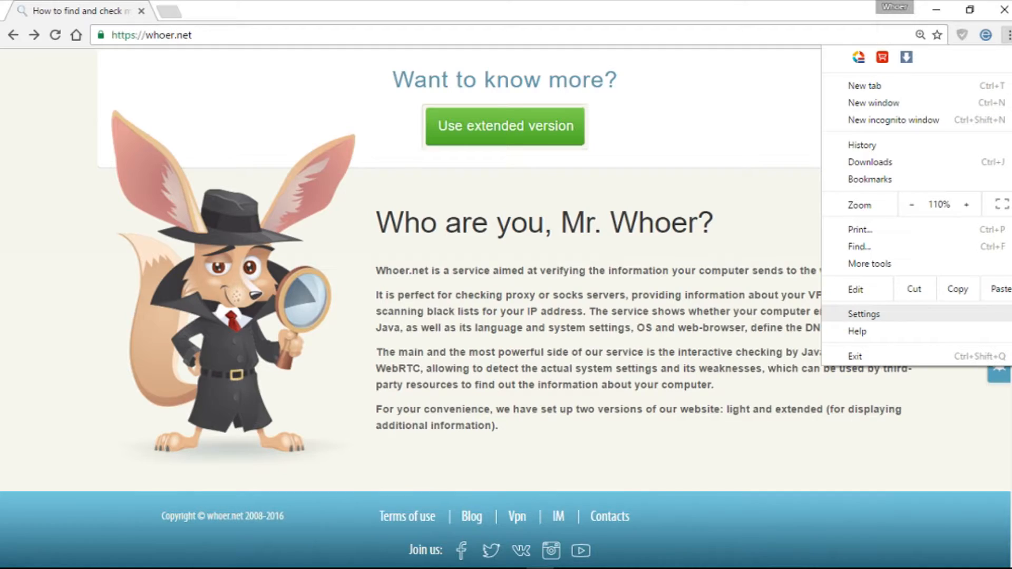
{"action": "left_click", "coordinate": [864, 314]}
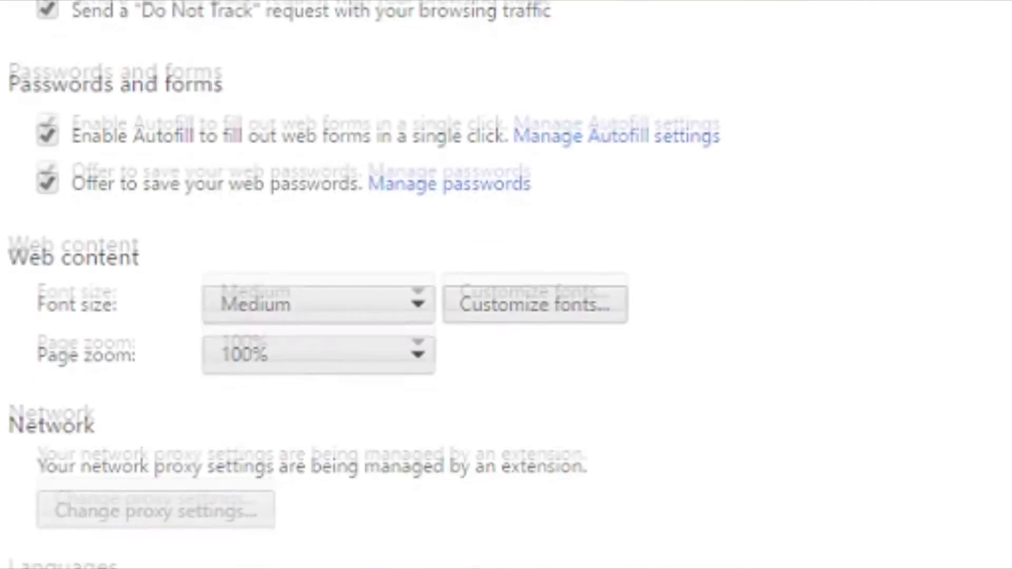
{"action": "scroll", "scroll_direction": "down", "scroll_amount": 3}
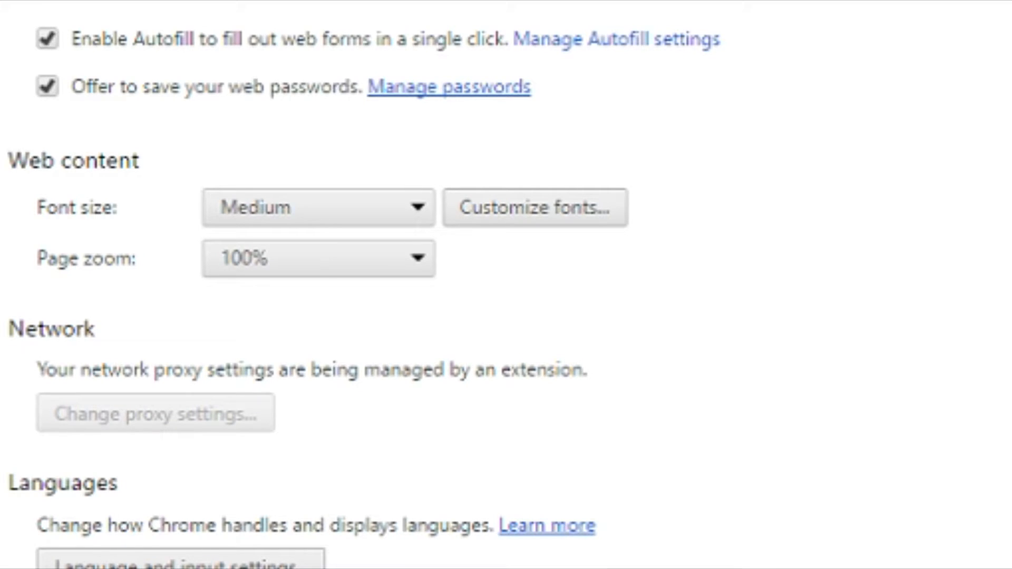
{"action": "left_click", "coordinate": [454, 86]}
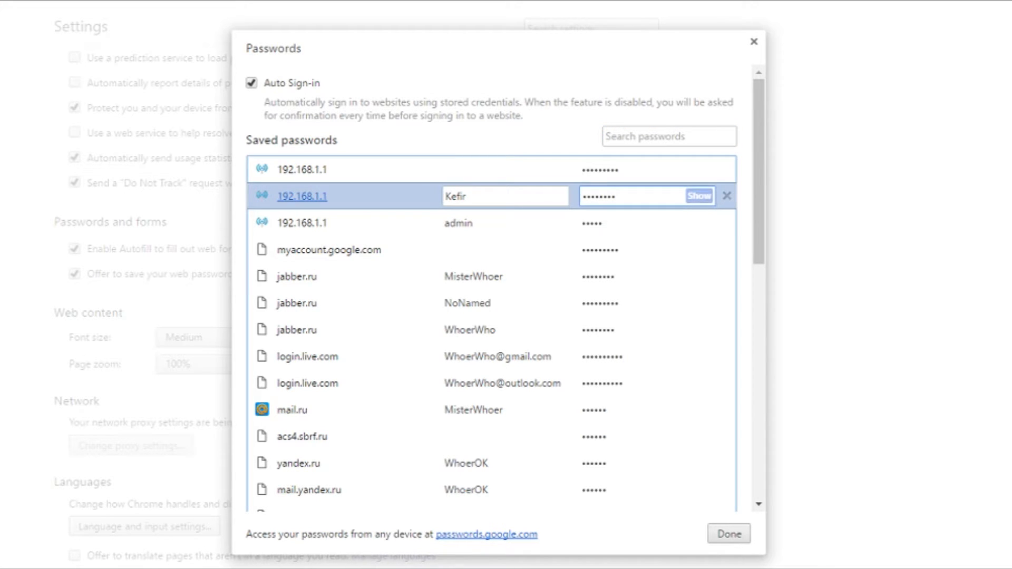
Show the second 192.168.1.1 password in plain text, confirming the Windows security prompt with your password
{"action": "left_click", "coordinate": [700, 196]}
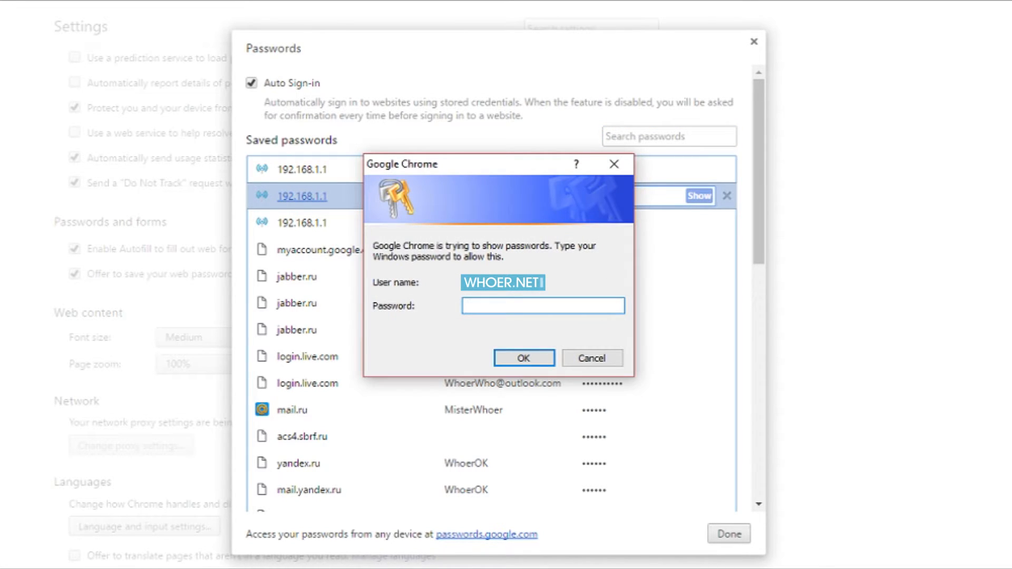
{"action": "type", "text": "••"}
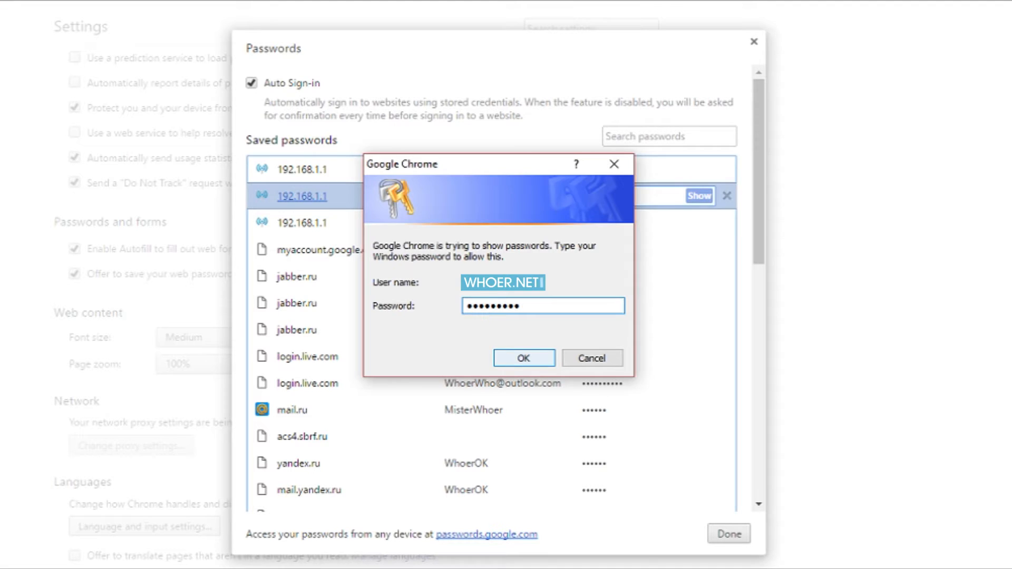
{"action": "left_click", "coordinate": [523, 359]}
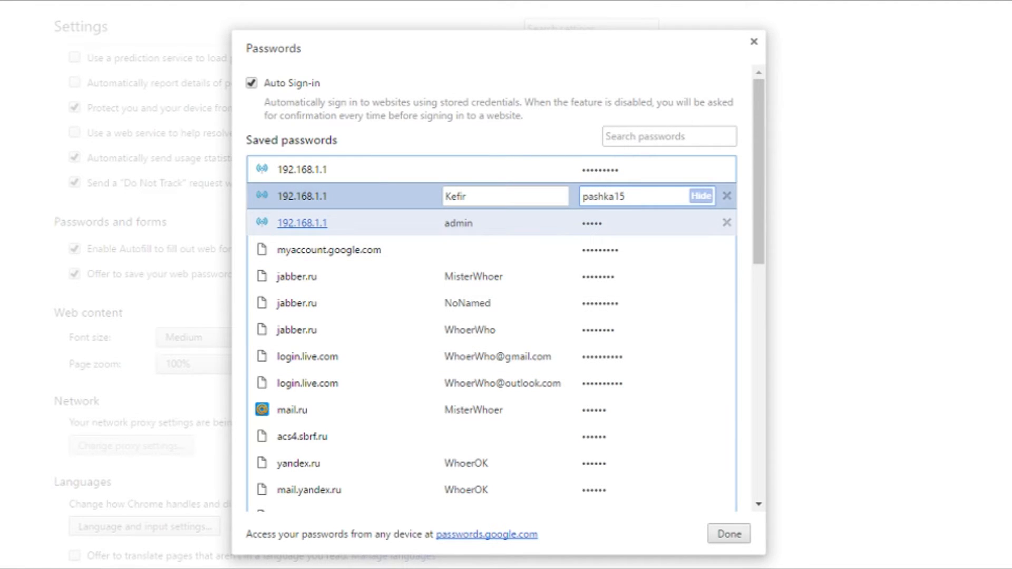